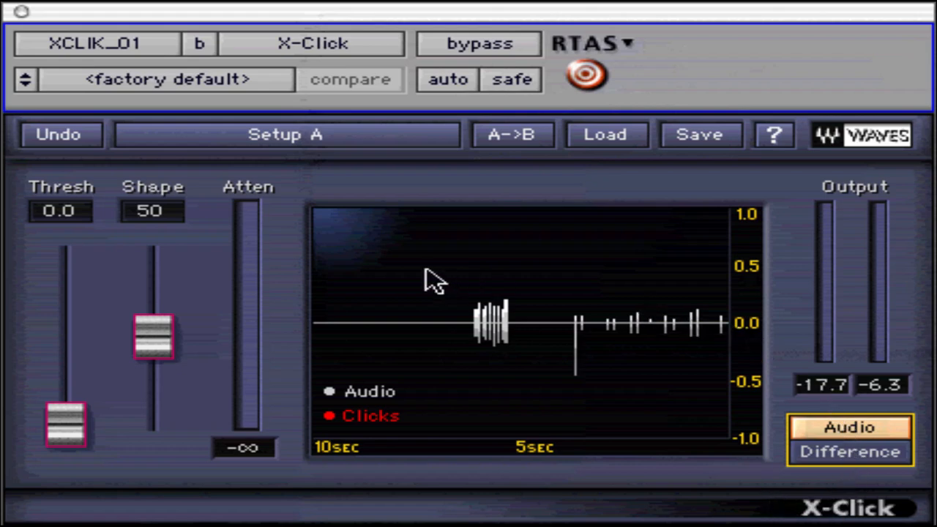
pyautogui.moveTo(422, 275)
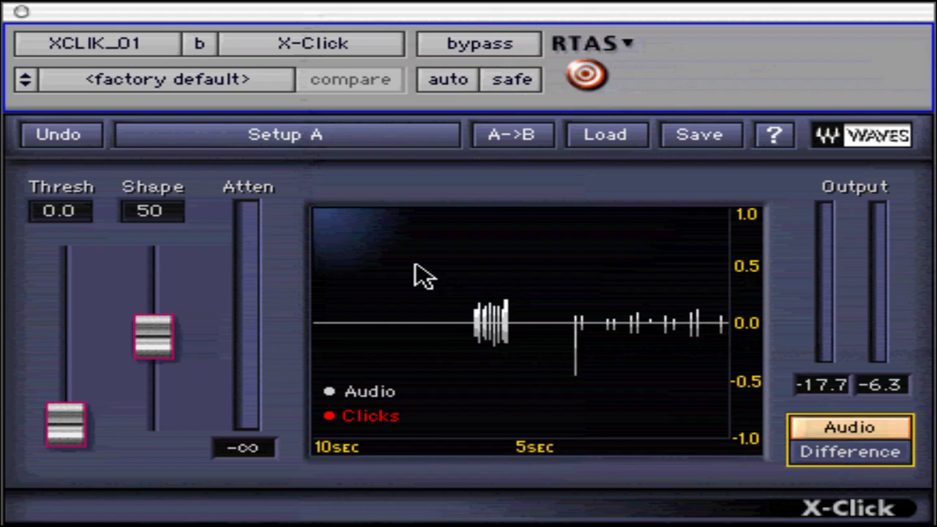
pyautogui.moveTo(212, 334)
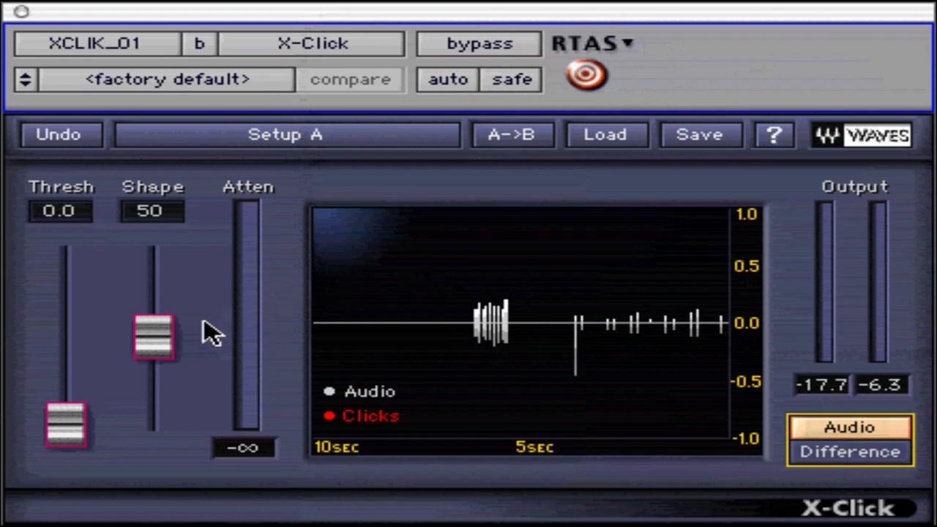
pyautogui.moveTo(76, 425)
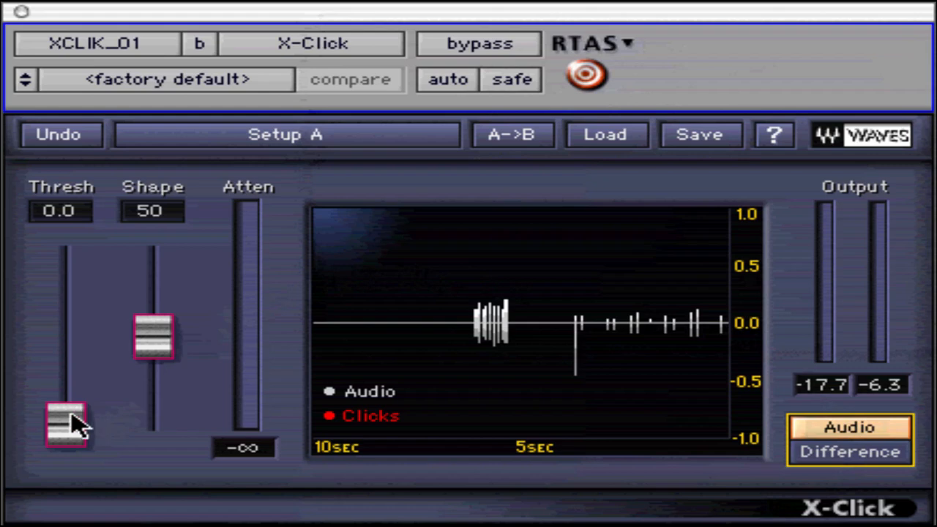
# - Sweep the Thresh fader from maximum to zero, then settle it at 30.0 and raise Shape to 70
pyautogui.moveTo(66, 424); pyautogui.dragTo(66, 249)
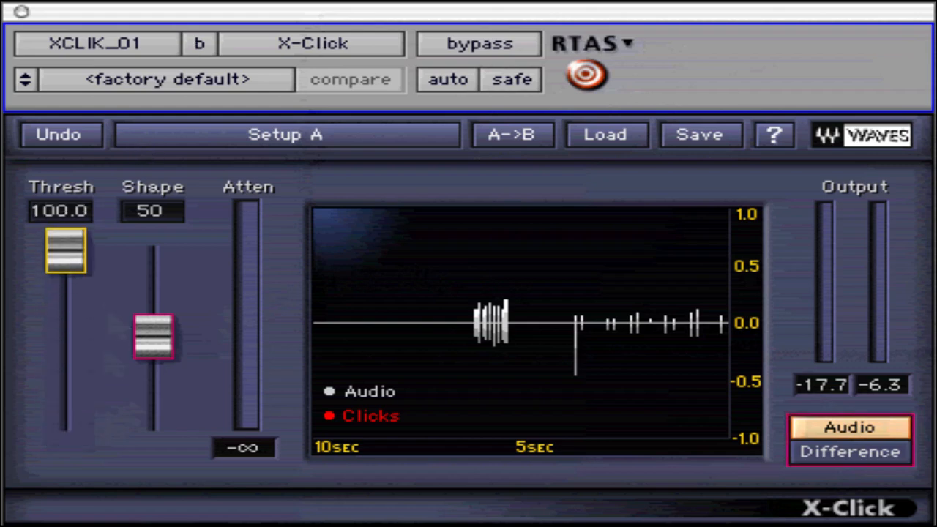
pyautogui.moveTo(64, 250); pyautogui.dragTo(64, 424)
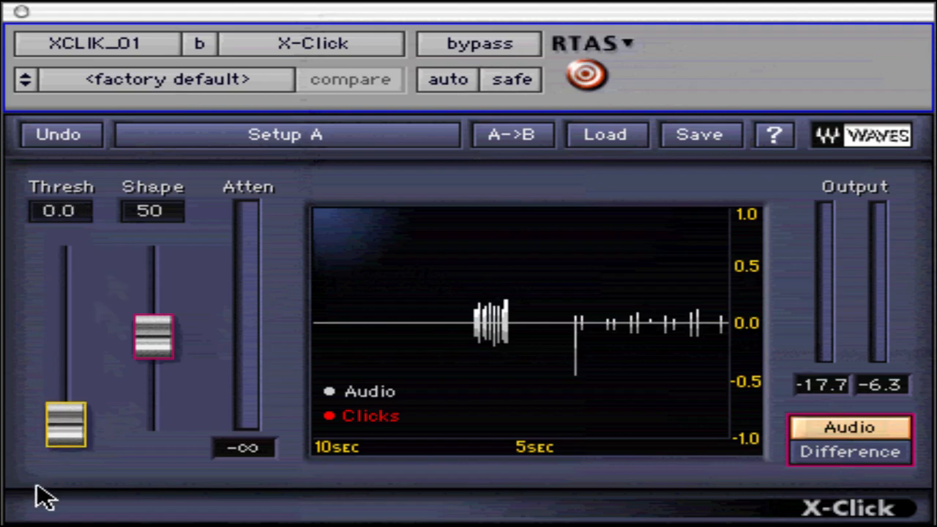
pyautogui.moveTo(76, 436)
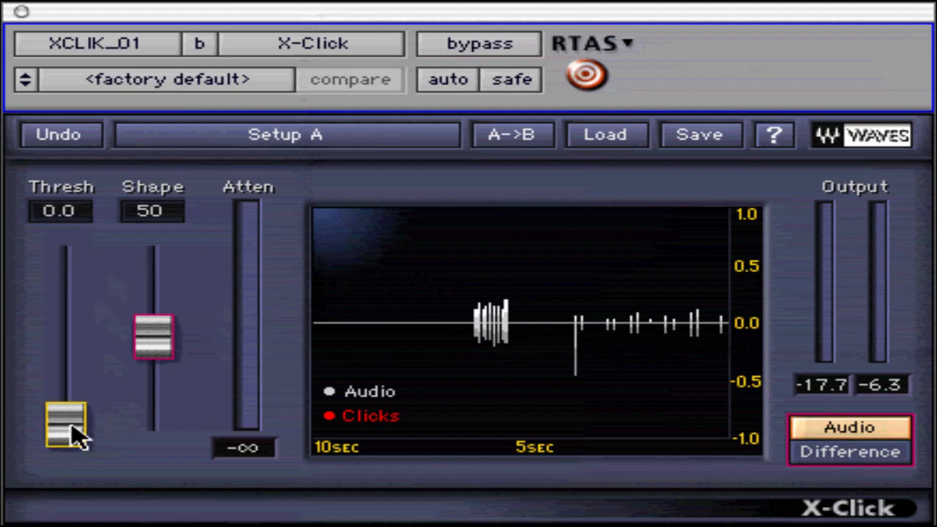
pyautogui.moveTo(132, 269)
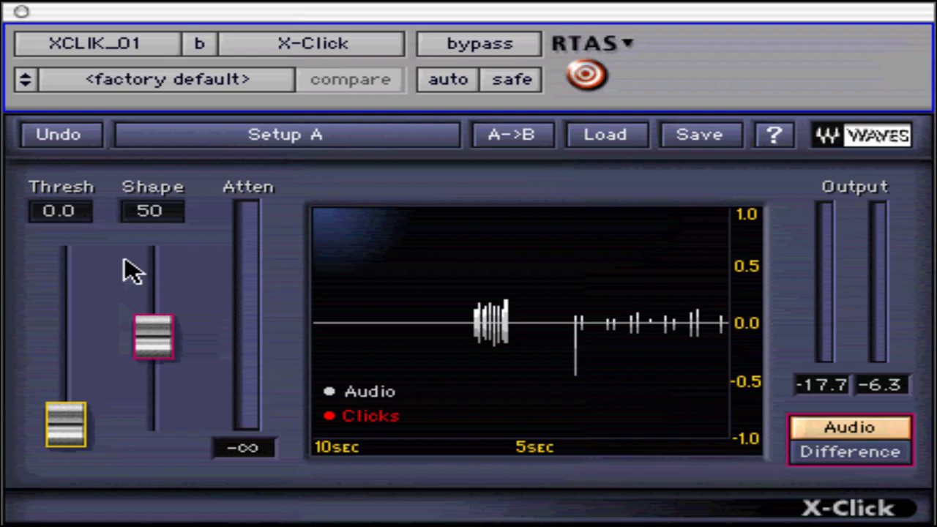
pyautogui.moveTo(85, 220)
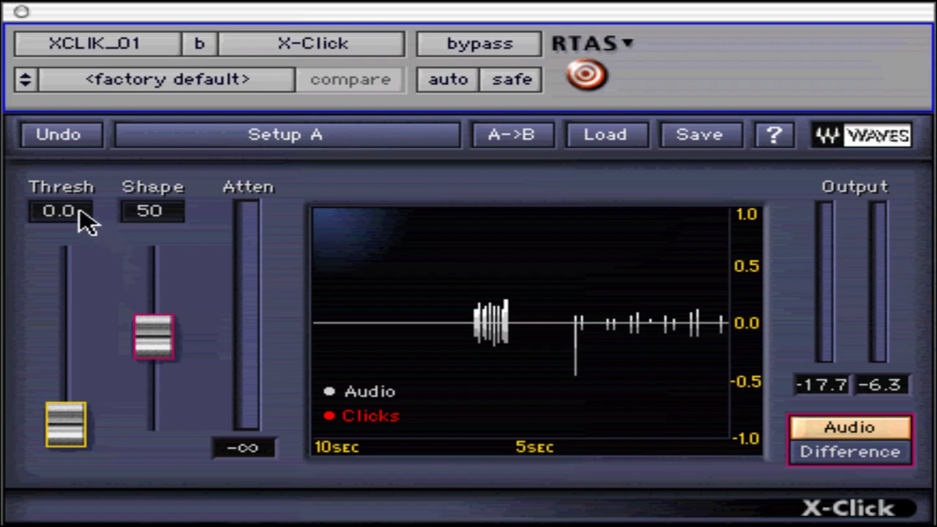
pyautogui.moveTo(64, 424); pyautogui.dragTo(64, 369)
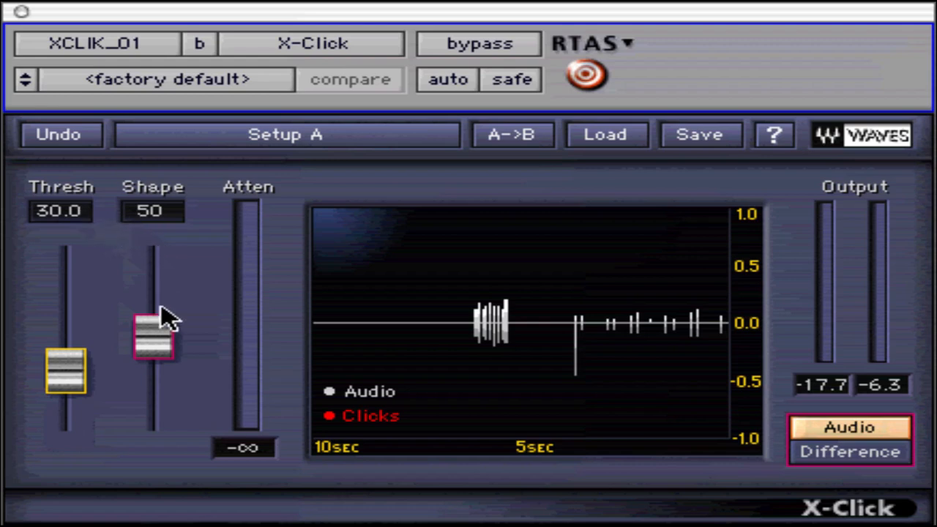
pyautogui.moveTo(164, 337)
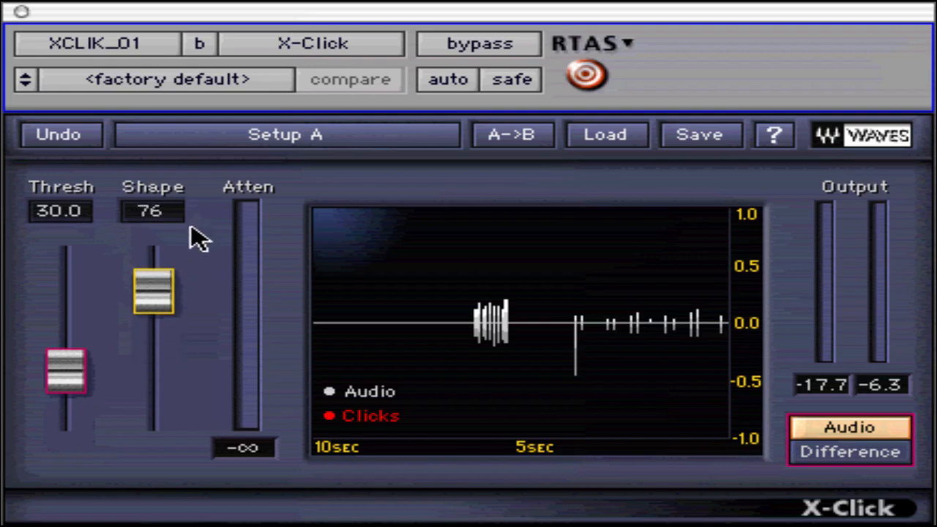
pyautogui.moveTo(154, 293); pyautogui.dragTo(158, 303)
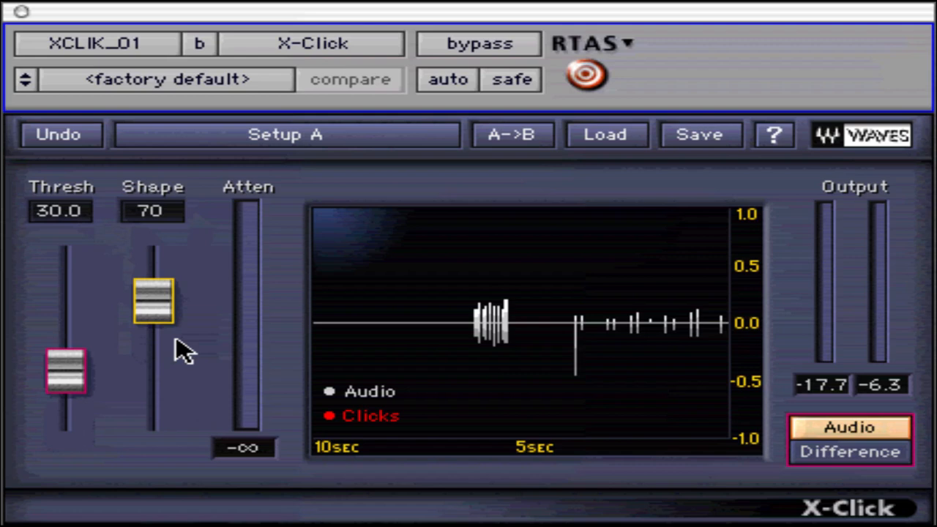
pyautogui.moveTo(194, 356)
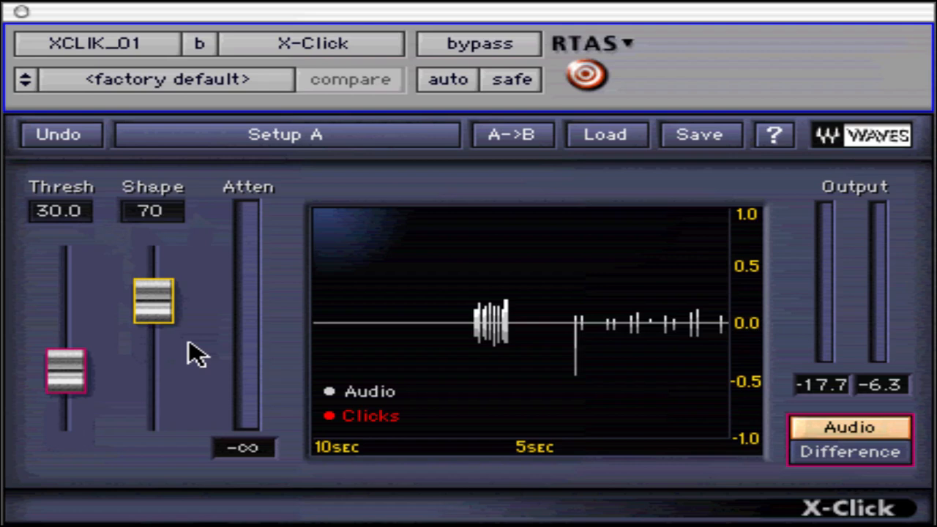
pyautogui.moveTo(706, 472)
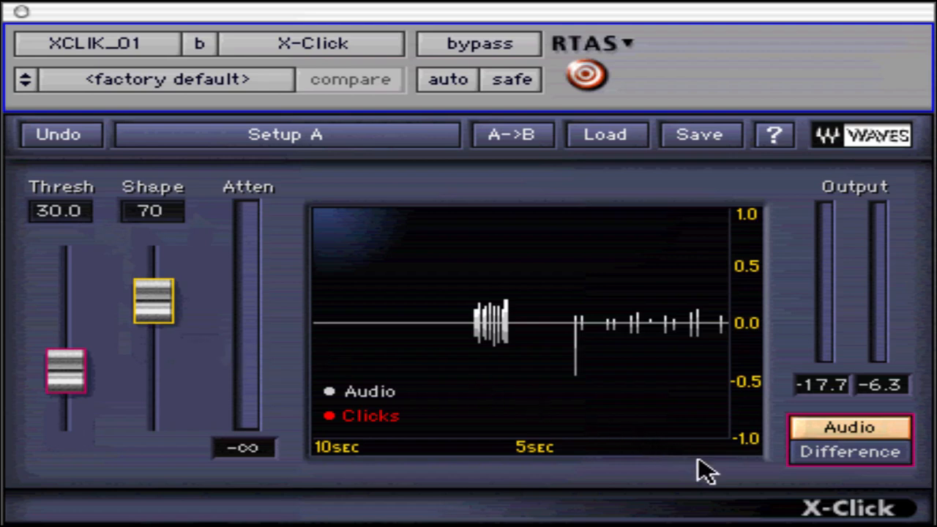
pyautogui.moveTo(832, 509)
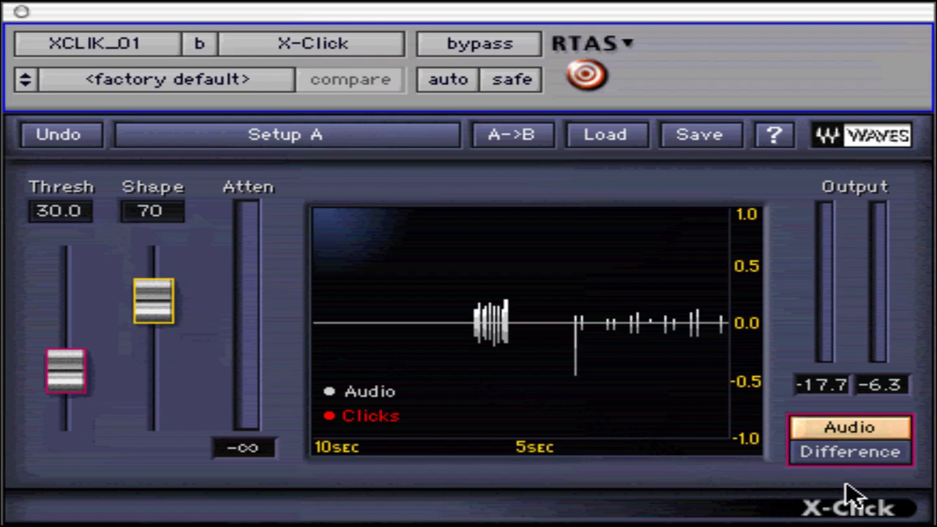
pyautogui.moveTo(885, 476)
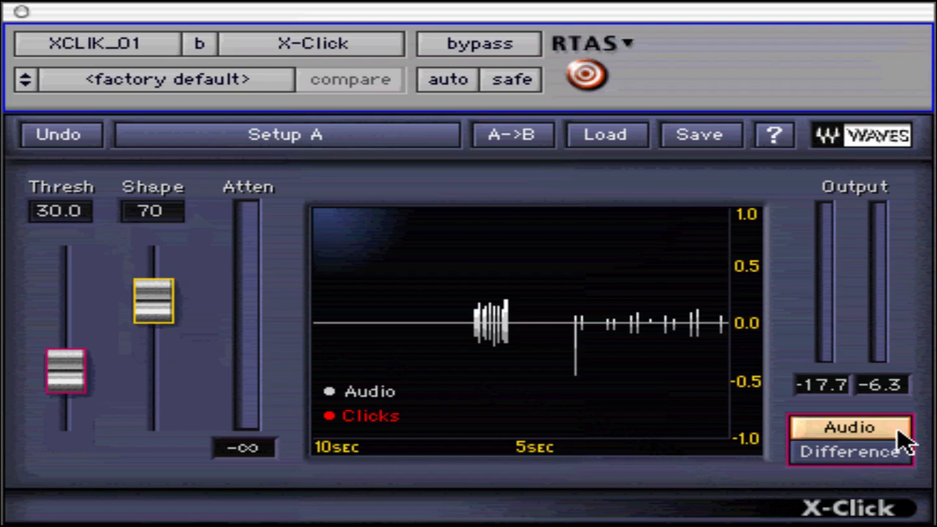
pyautogui.click(849, 451)
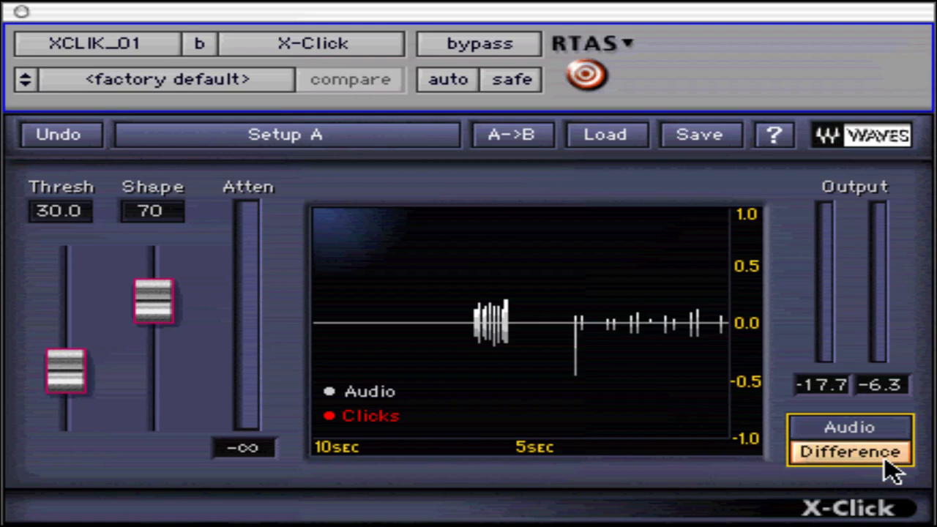
pyautogui.click(849, 428)
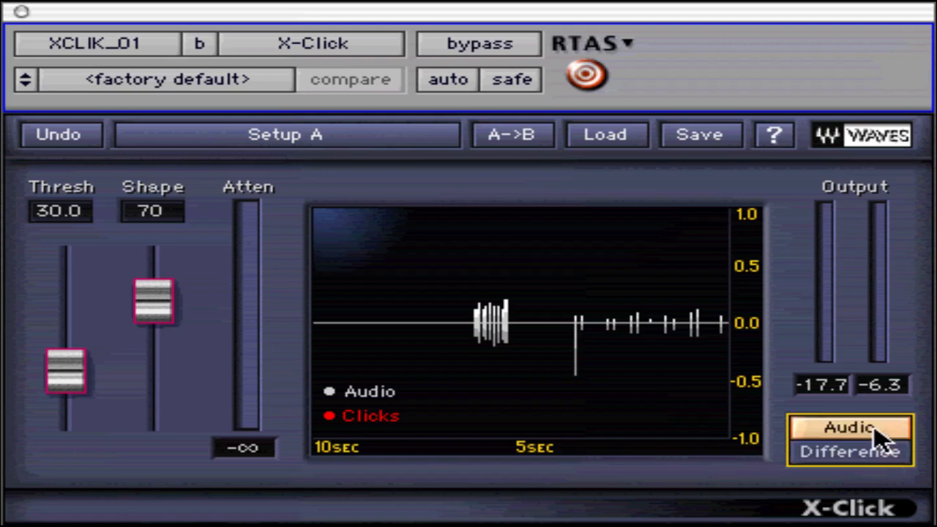
pyautogui.moveTo(635, 401)
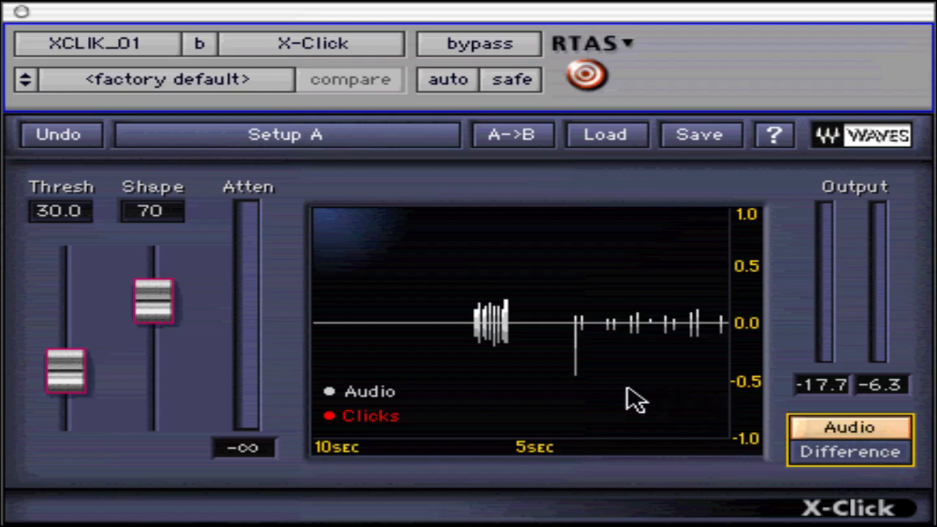
pyautogui.moveTo(501, 399)
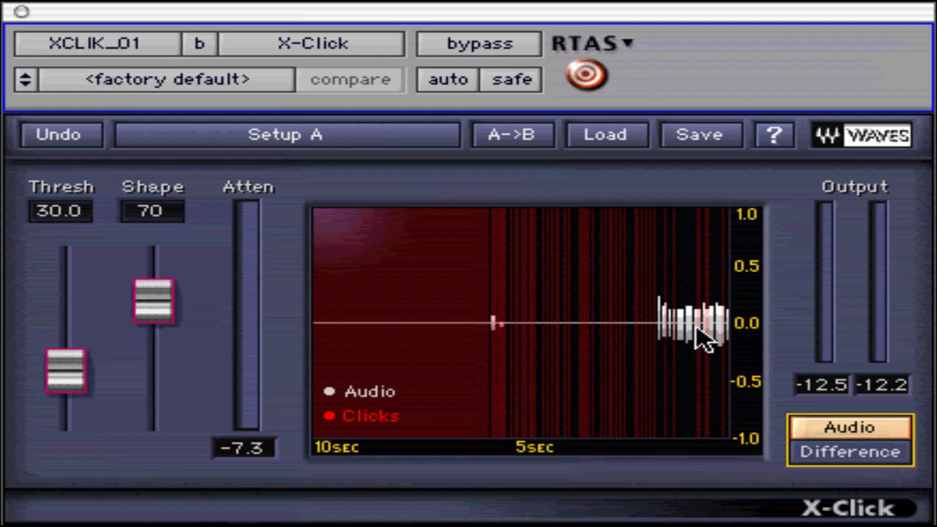
pyautogui.moveTo(612, 322)
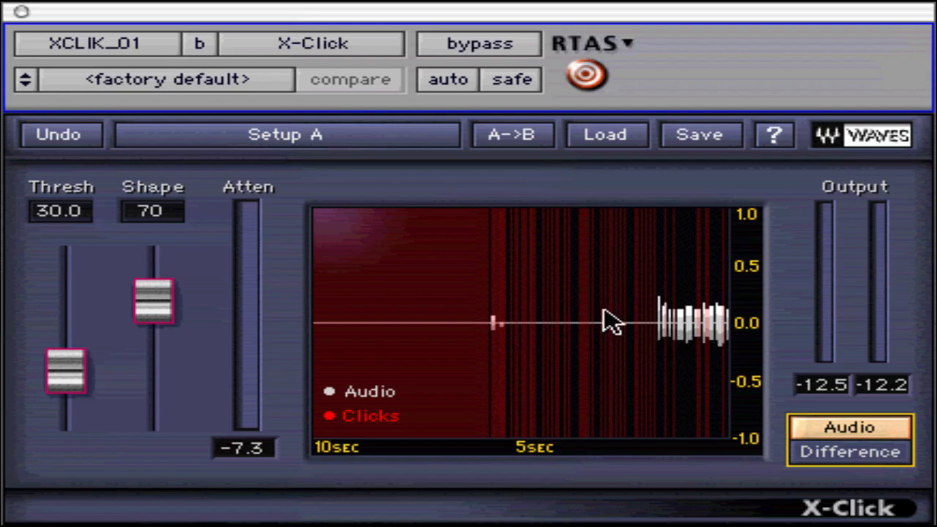
pyautogui.moveTo(269, 252)
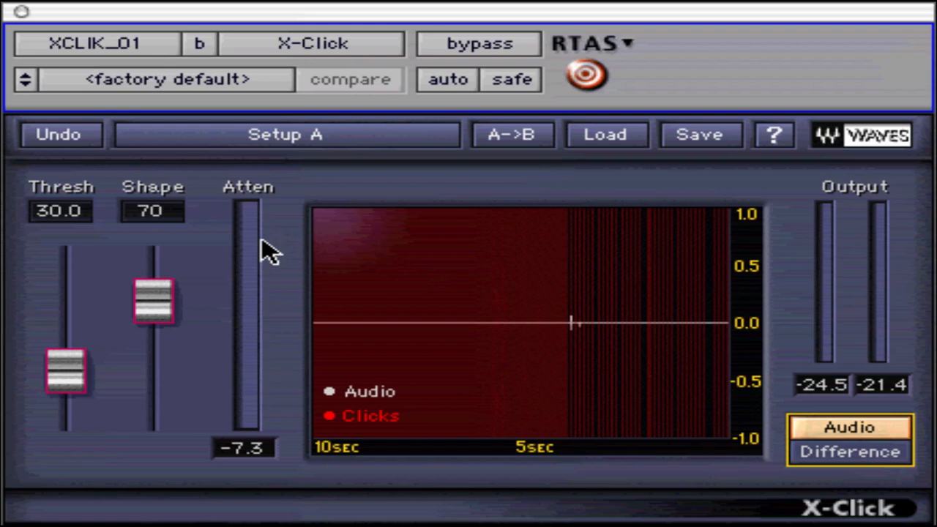
pyautogui.moveTo(294, 284)
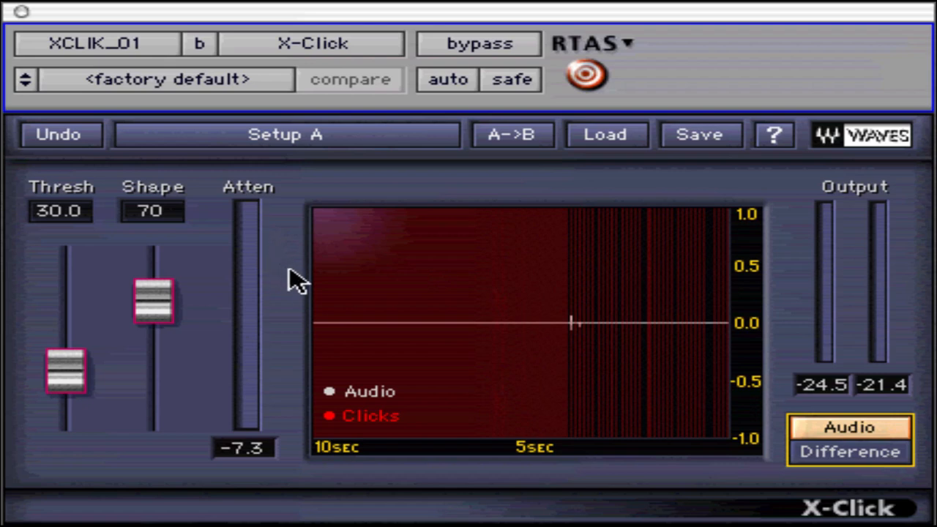
pyautogui.moveTo(842, 310)
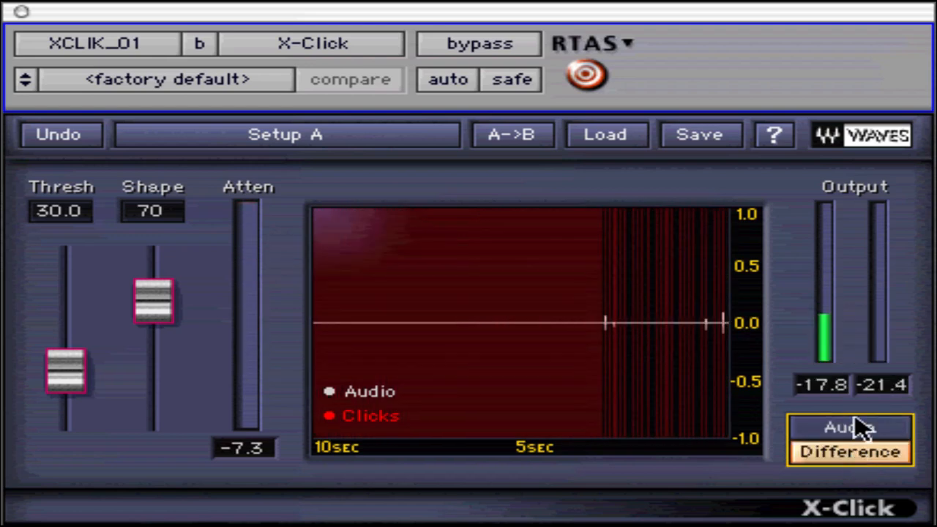
# - Switch the monitor to Difference so only the removed clicks are heard
pyautogui.click(850, 427)
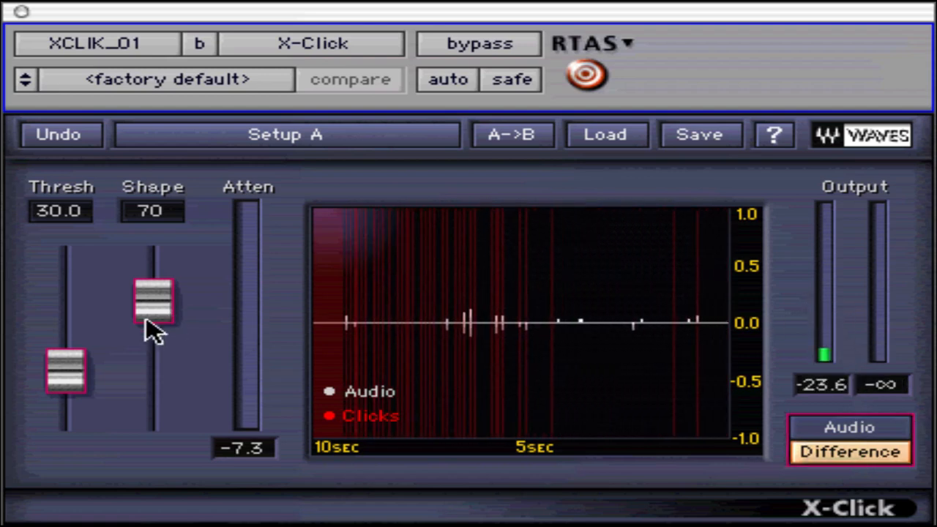
# - Raise Thresh to about 79, switch monitoring back to Audio, then lower Thresh to 43.0
pyautogui.moveTo(66, 369); pyautogui.dragTo(66, 285)
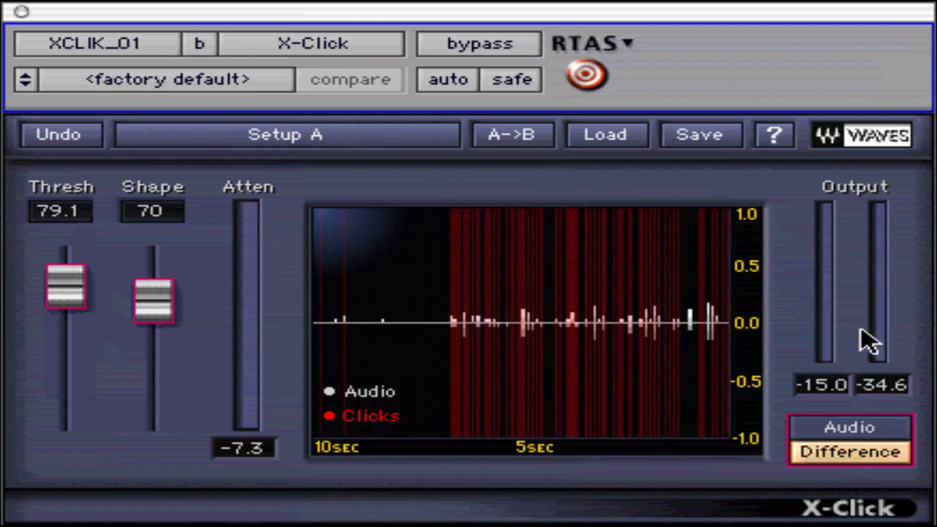
pyautogui.click(850, 427)
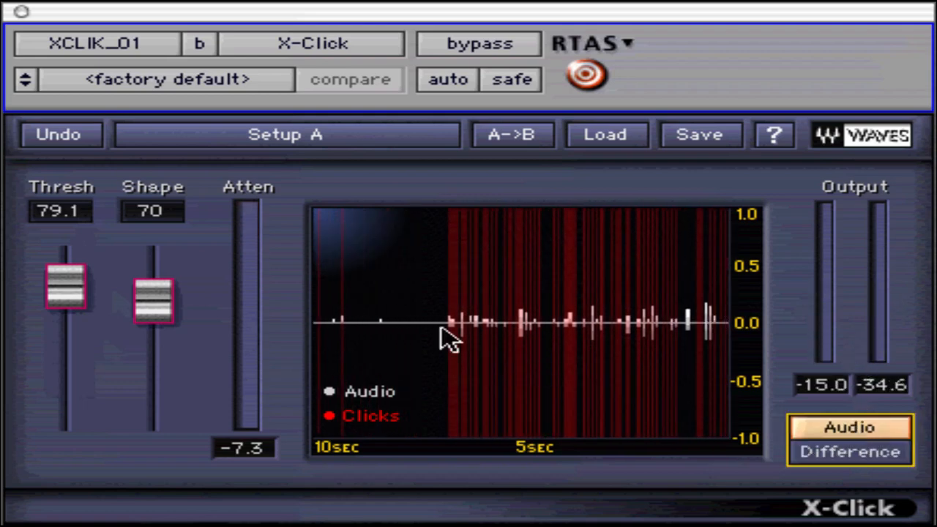
pyautogui.moveTo(66, 286); pyautogui.dragTo(66, 369)
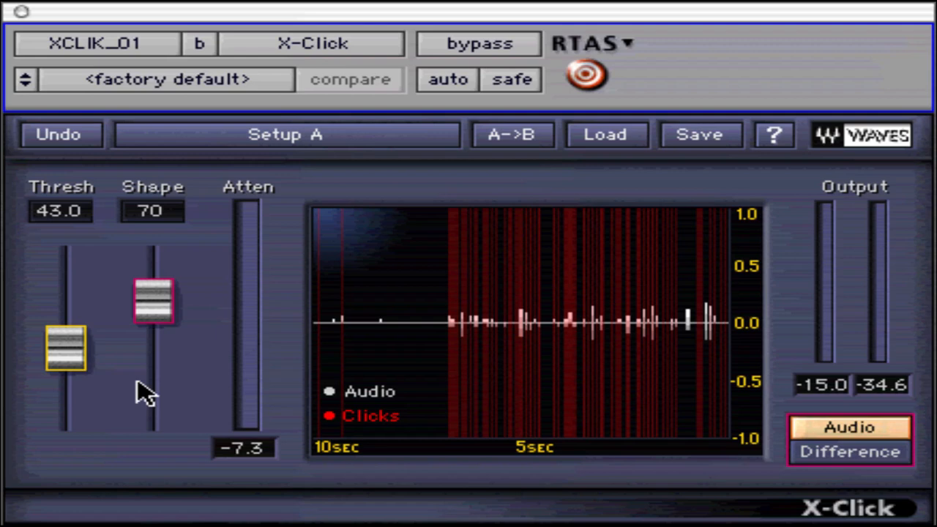
pyautogui.moveTo(152, 390)
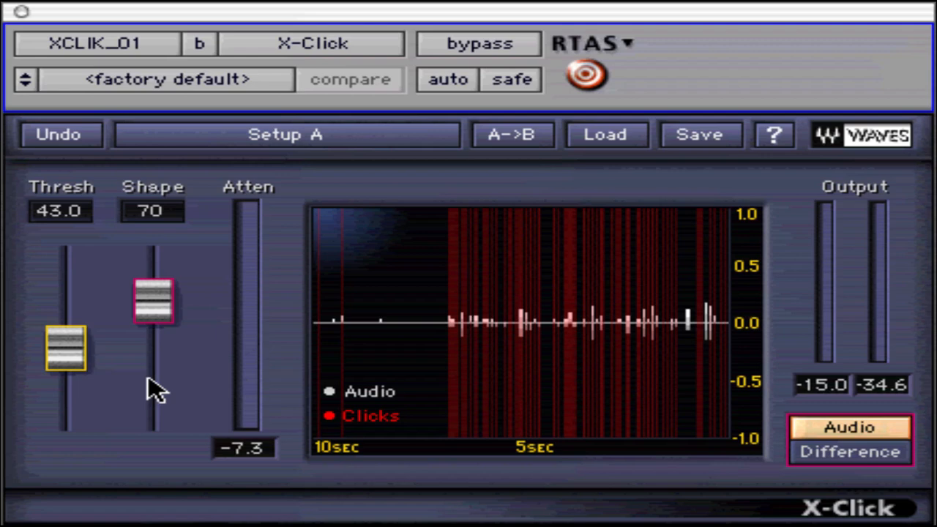
pyautogui.moveTo(319, 393)
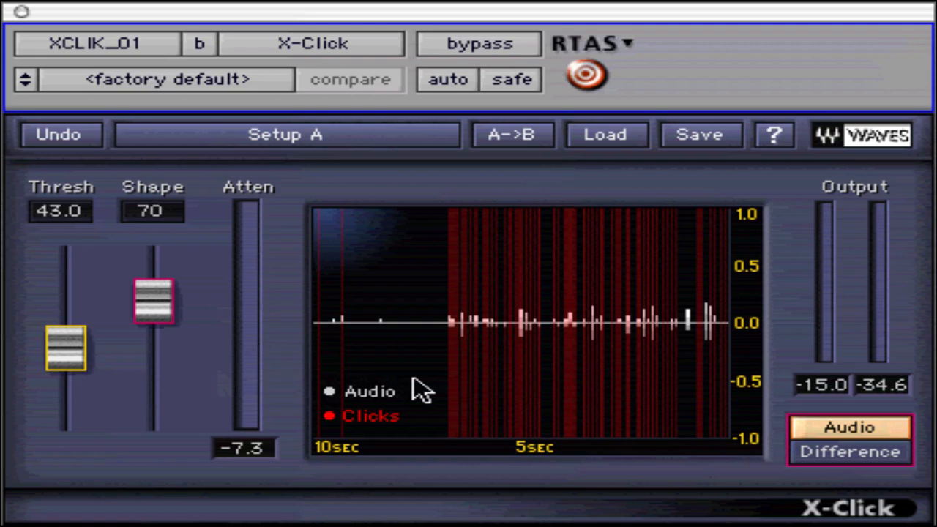
pyautogui.moveTo(451, 398)
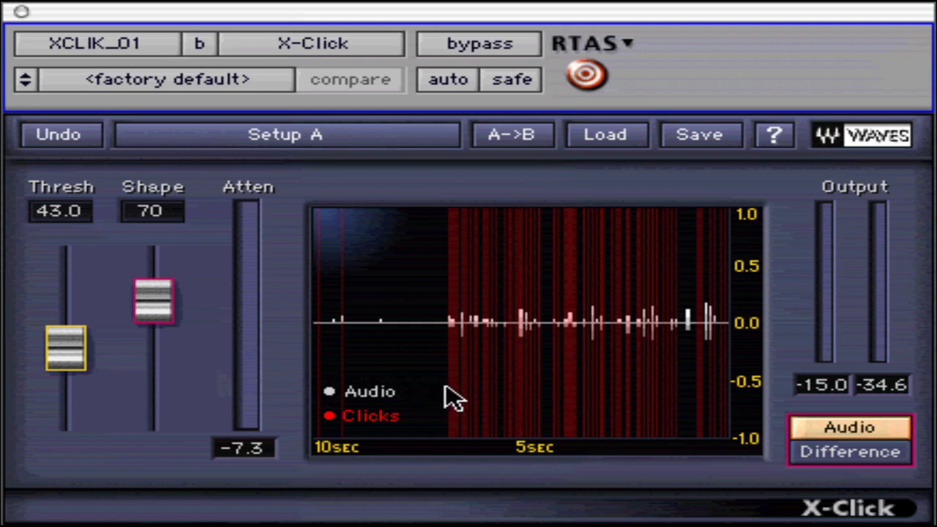
pyautogui.moveTo(469, 407)
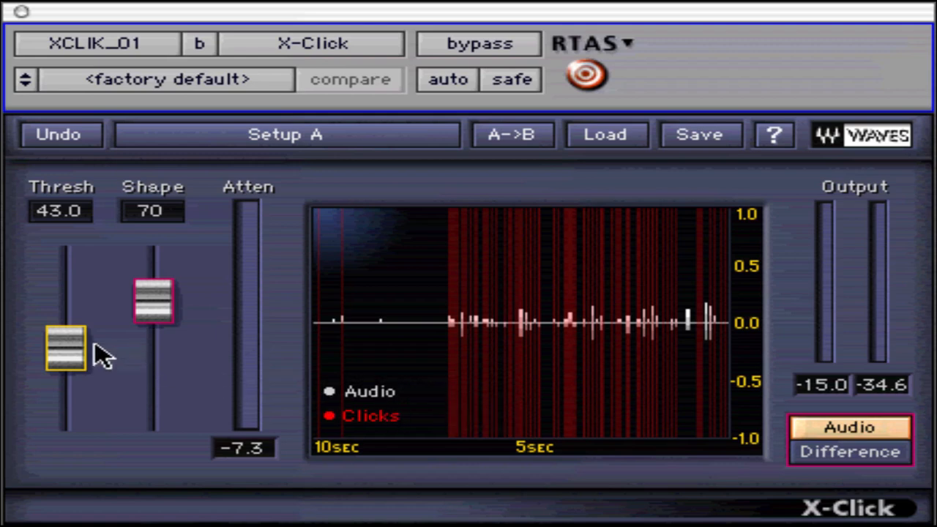
# - Push Thresh to 100, briefly audition the Difference signal, then return monitoring to Audio
pyautogui.moveTo(66, 352); pyautogui.dragTo(66, 249)
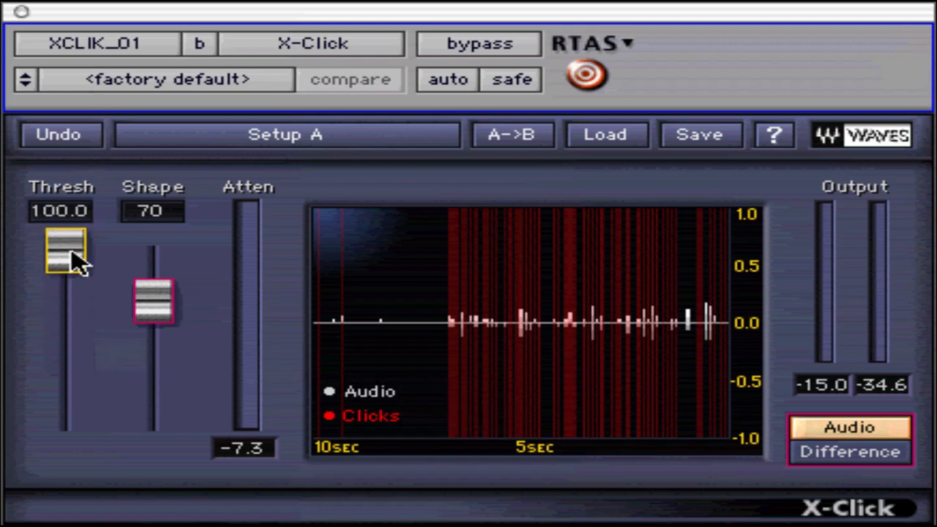
pyautogui.moveTo(817, 520)
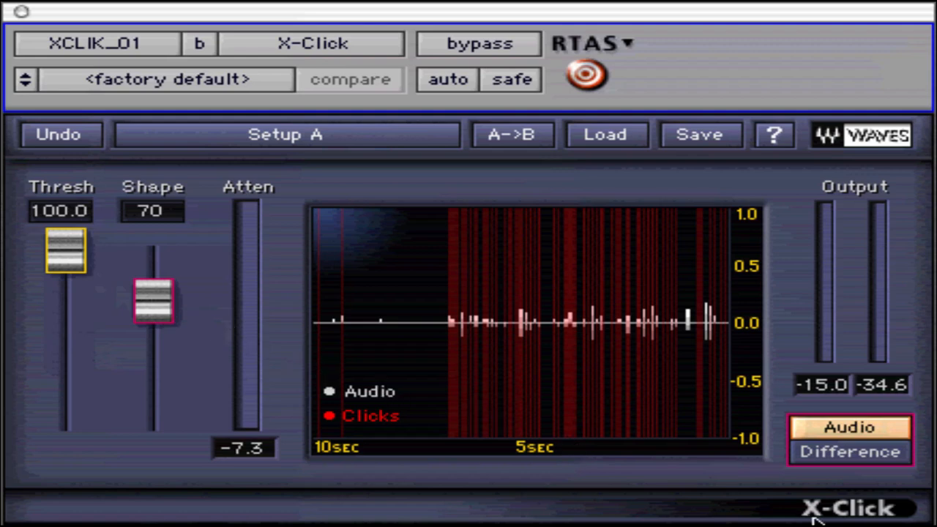
pyautogui.moveTo(769, 486)
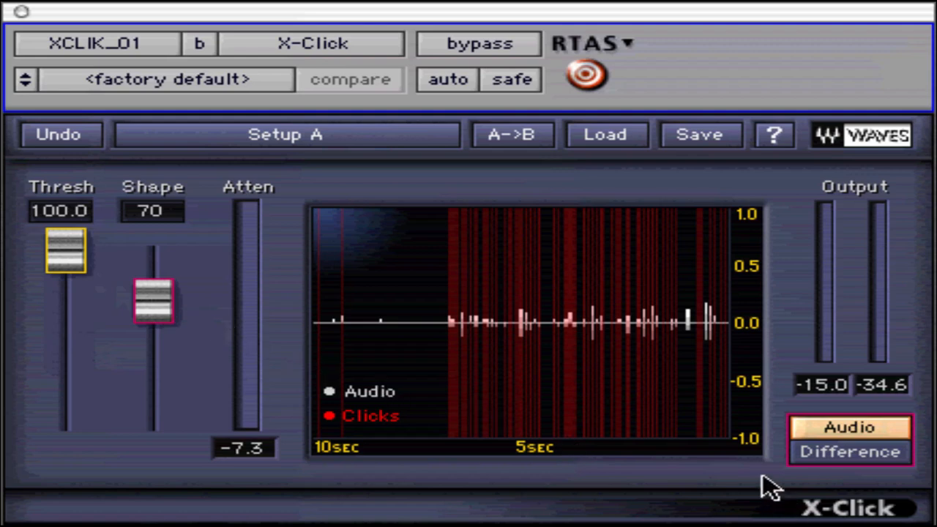
pyautogui.moveTo(798, 476)
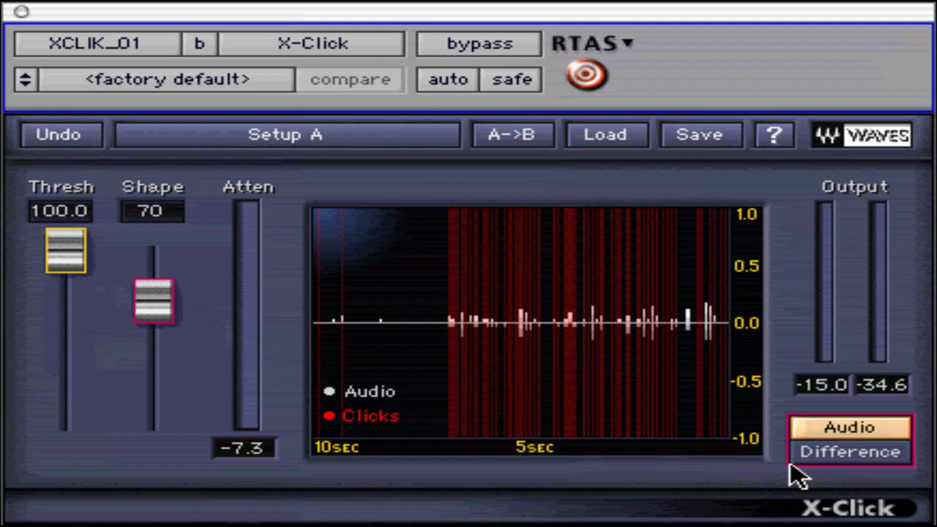
pyautogui.click(849, 451)
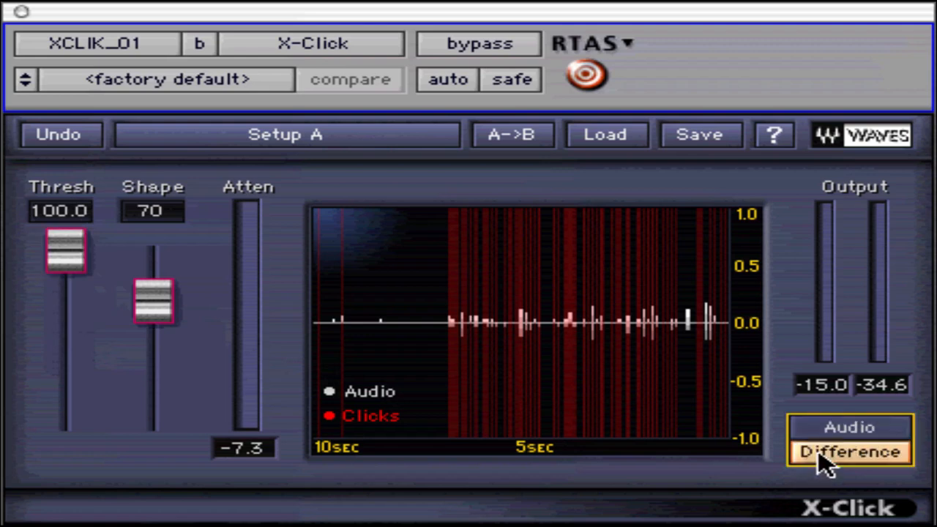
pyautogui.moveTo(571, 451)
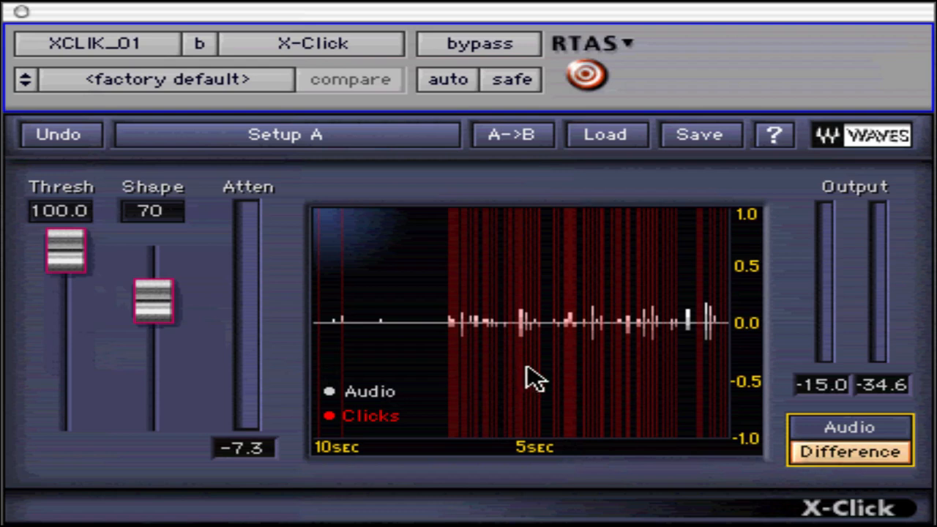
pyautogui.click(850, 451)
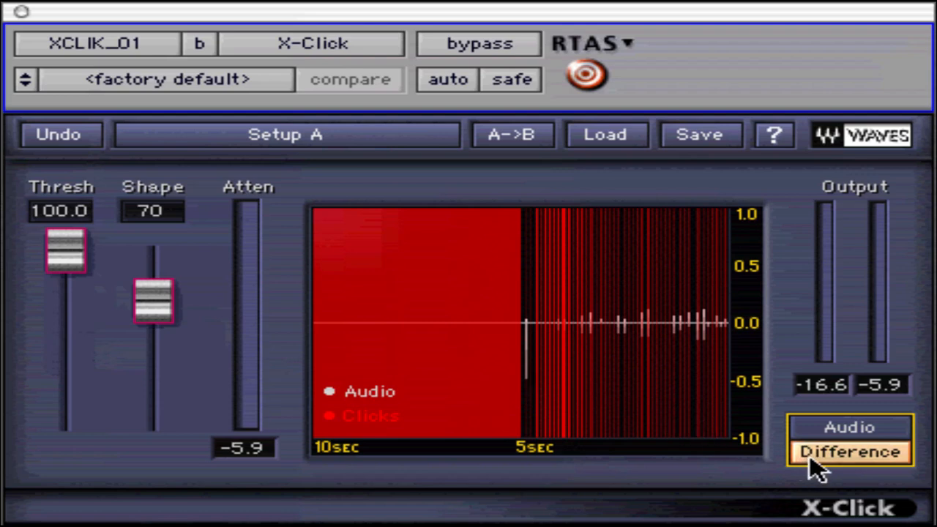
pyautogui.click(849, 427)
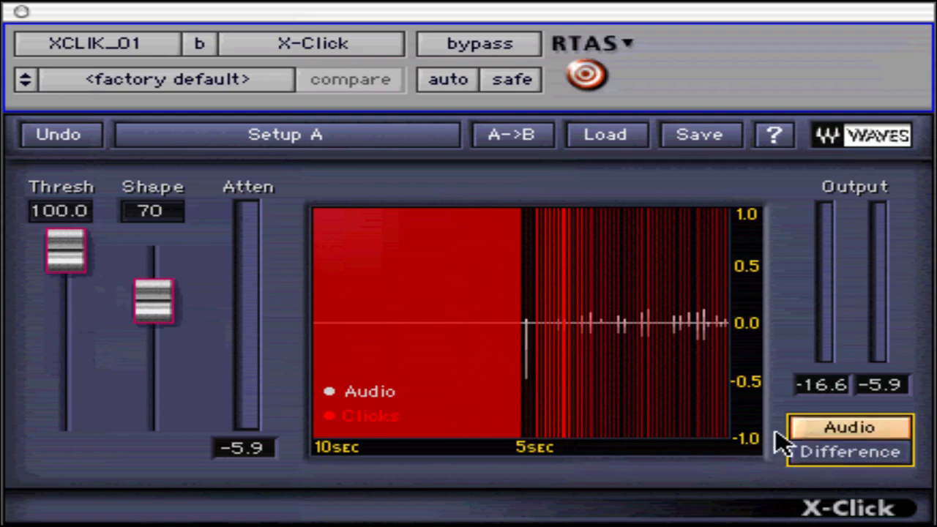
# - Bring the Thresh fader down from 100 to 28.9, leaving Shape at 70
pyautogui.moveTo(64, 249); pyautogui.dragTo(65, 276)
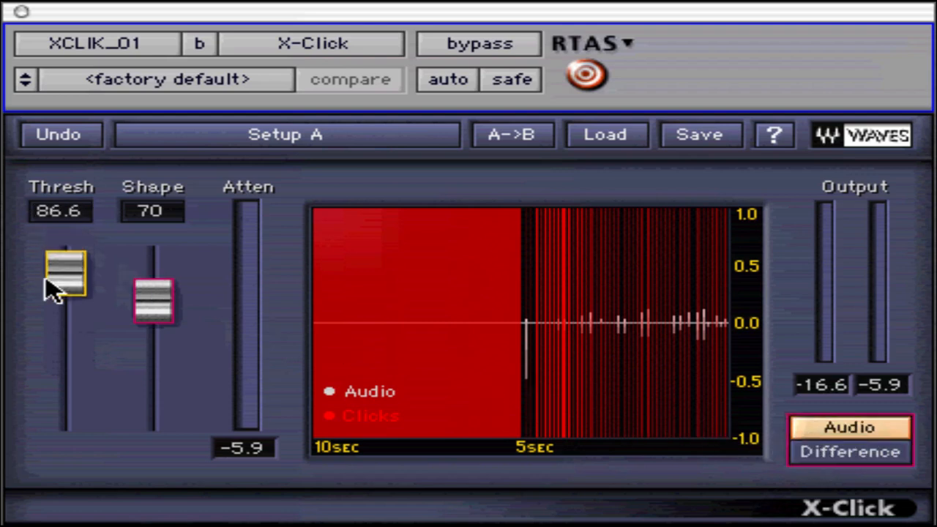
pyautogui.moveTo(65, 275); pyautogui.dragTo(64, 378)
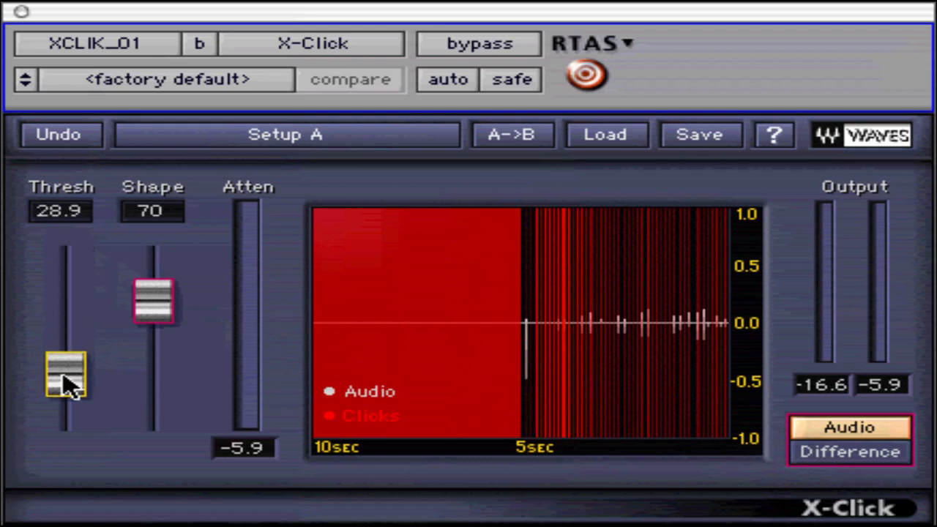
pyautogui.moveTo(271, 363)
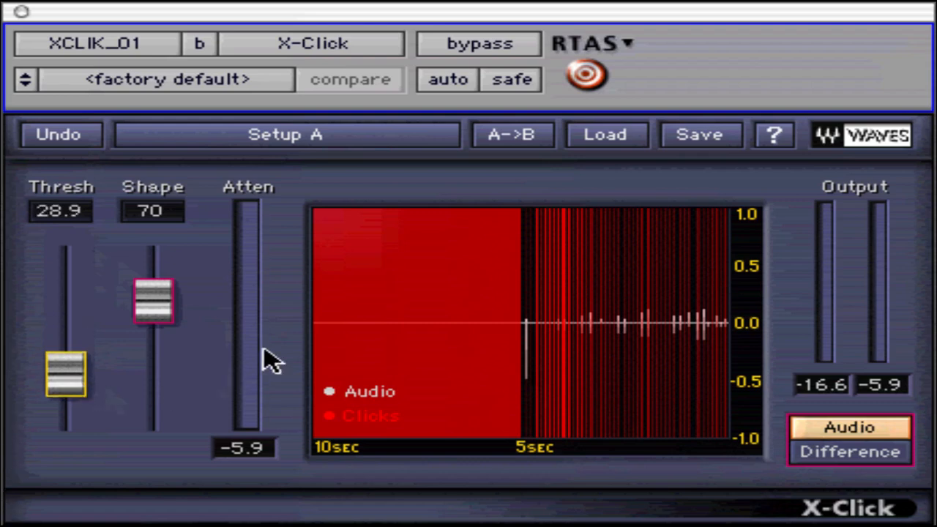
pyautogui.moveTo(436, 366)
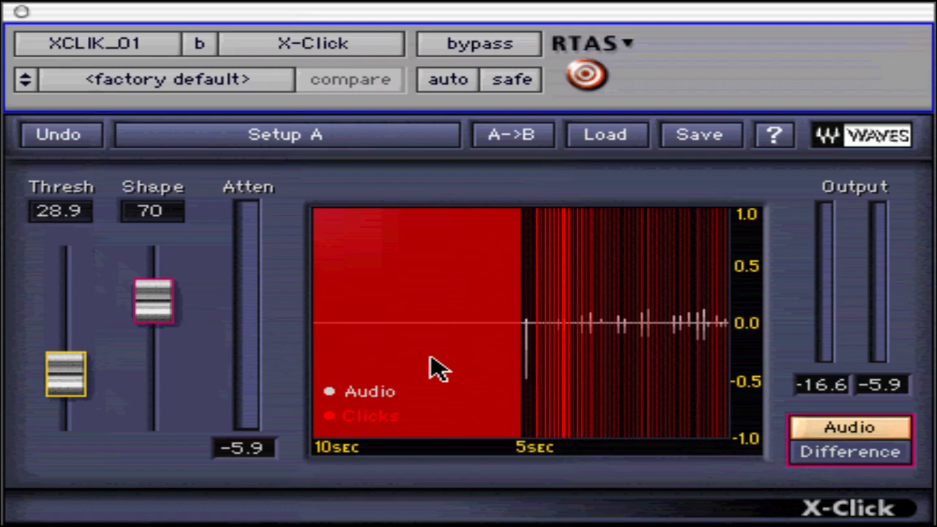